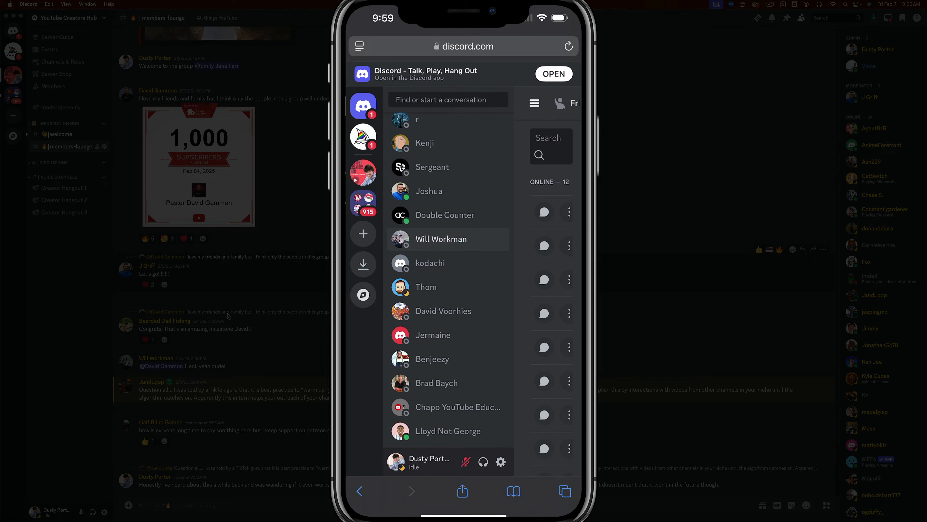
Enter discord.com/login in Safari's address bar, getting Discord's login page as the top suggestion.
left_click(466, 46)
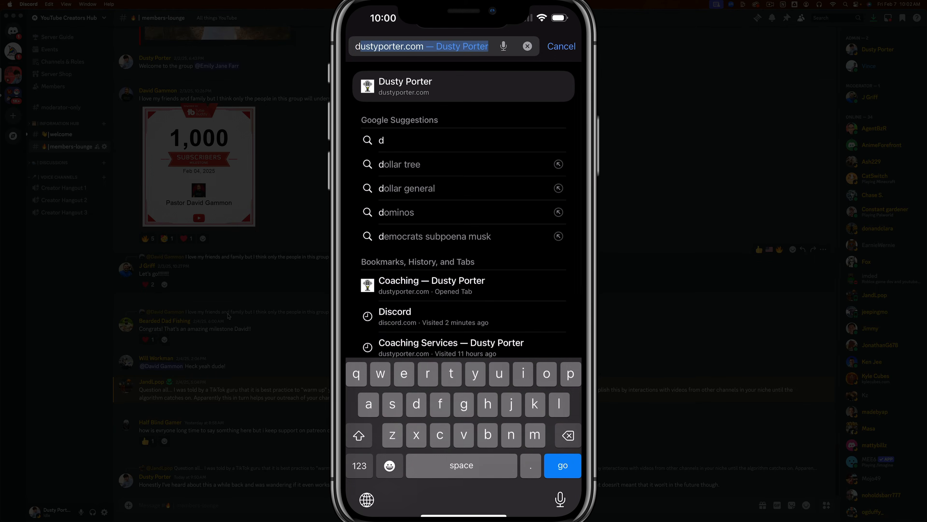
type("discord.com/login")
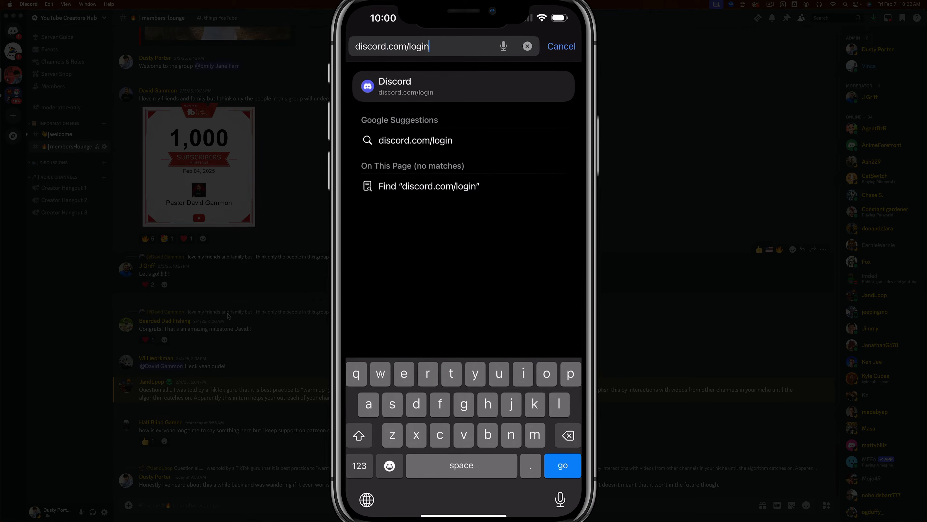
Load the Discord login page and reach the web User Settings menu.
left_click(561, 465)
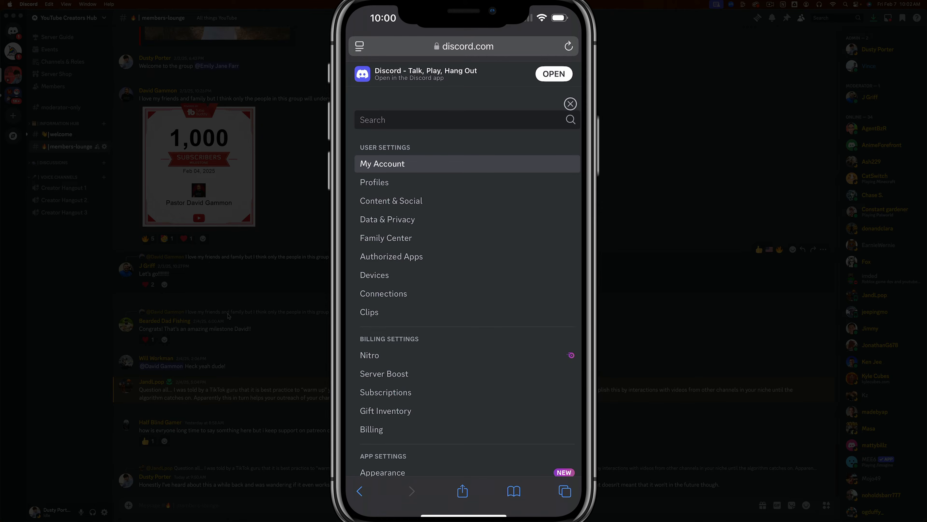
Reach Subscriptions under Billing Settings, showing Nitro at $9.99 / Month renewing Mar 7, 2025.
scroll("down", 3)
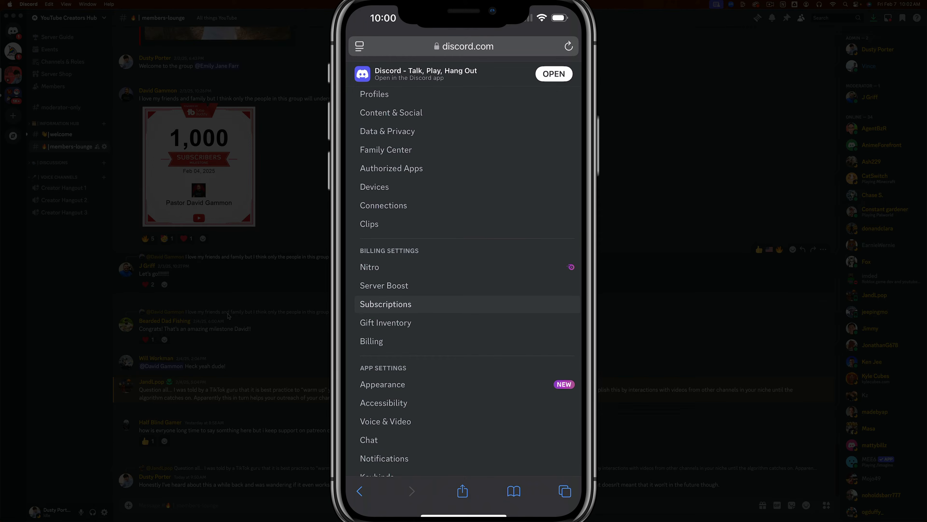
left_click(385, 304)
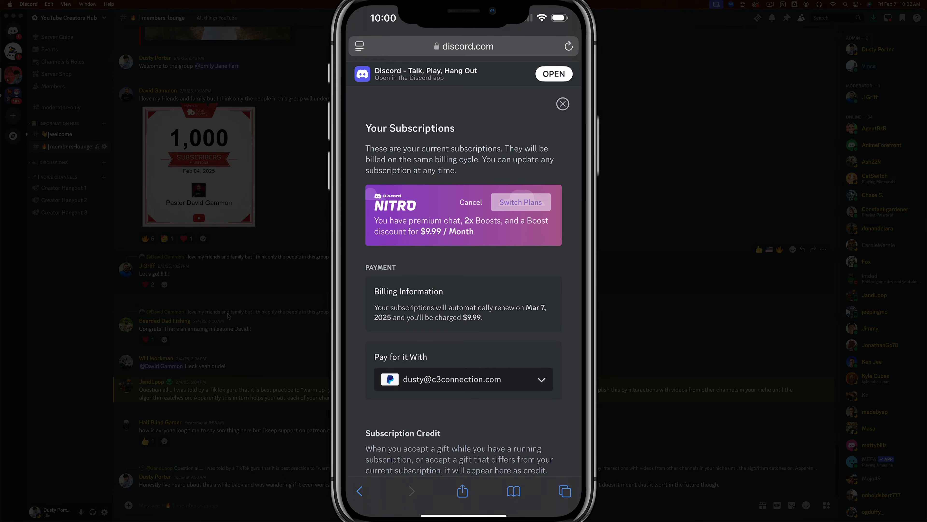
left_click(471, 202)
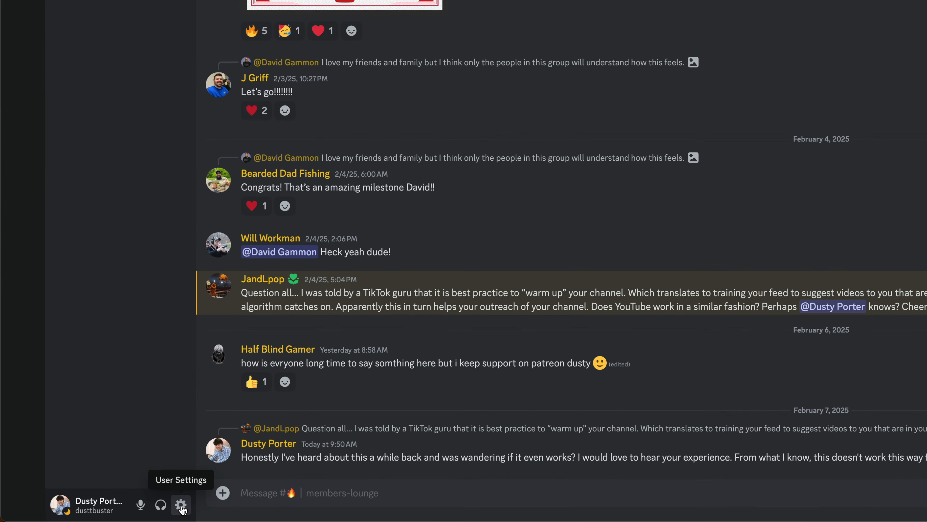
mouse_move(141, 504)
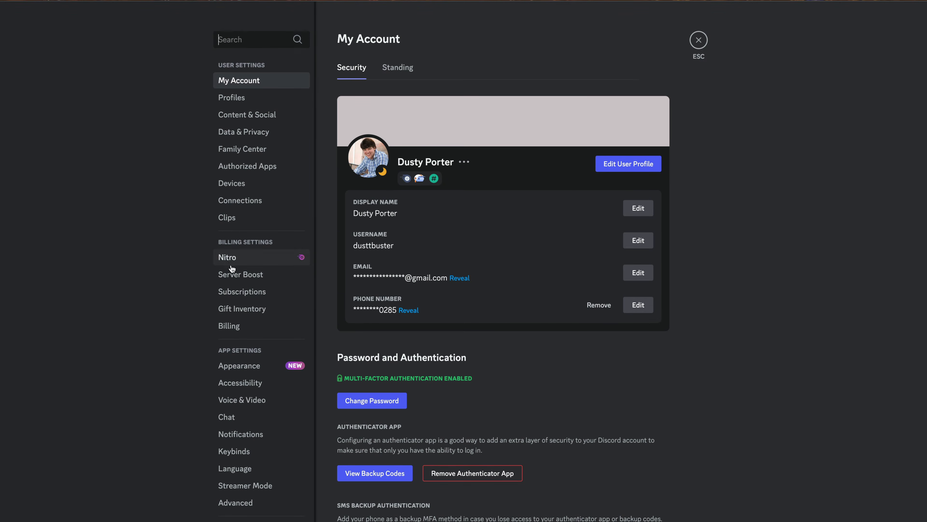
Reach the desktop Subscriptions page and begin cancelling the $9.99 / Month Nitro plan.
left_click(241, 291)
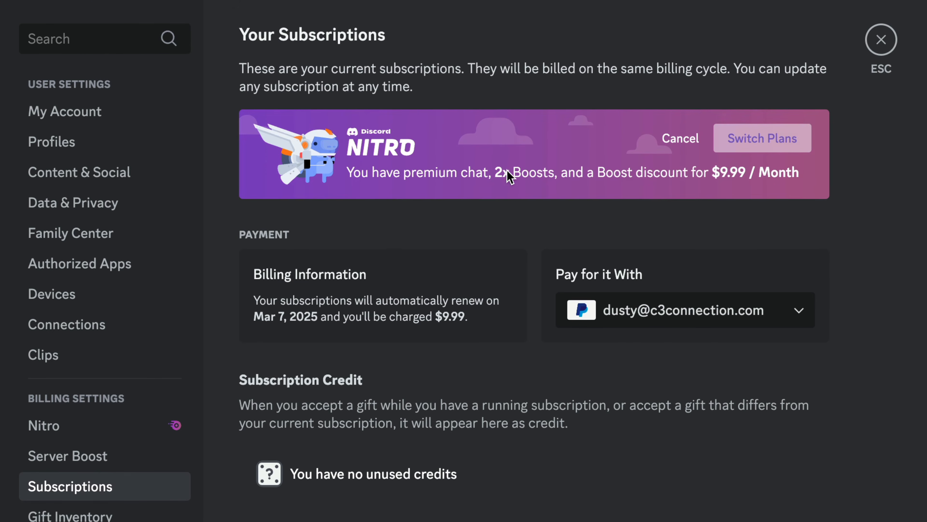
mouse_move(679, 138)
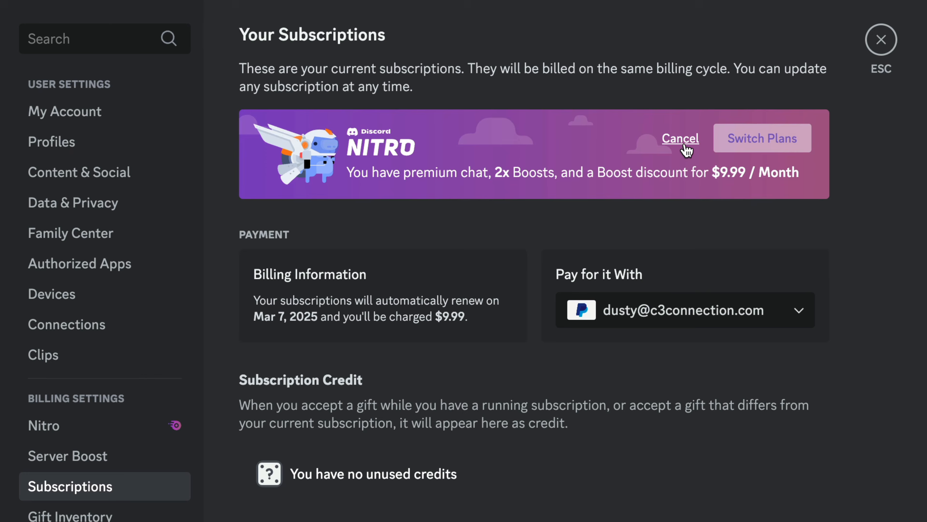
left_click(680, 139)
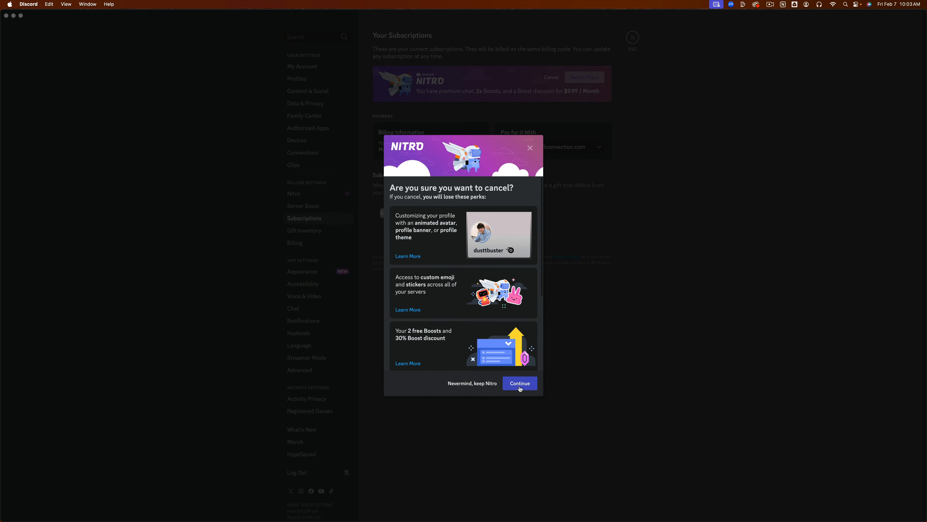
Continue past the lost-perks warning and confirm cancelling Nitro at period end.
left_click(519, 383)
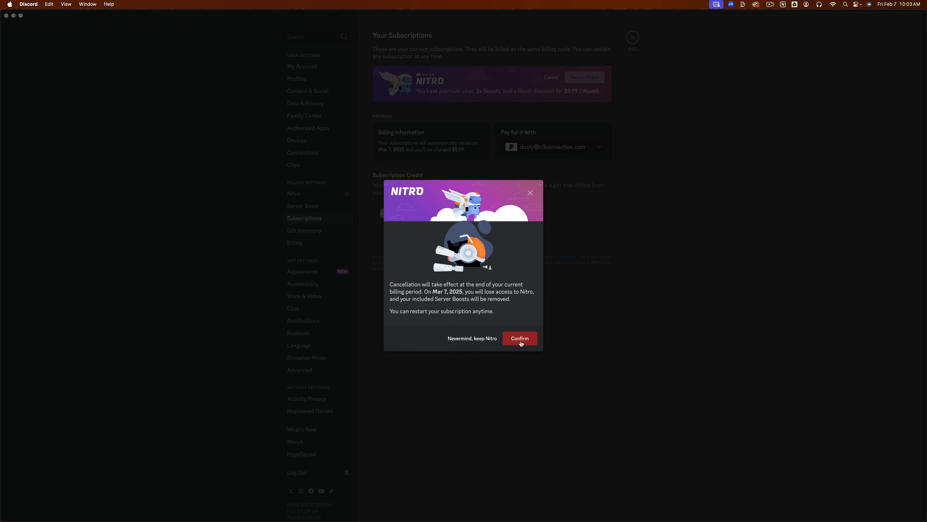
left_click(519, 337)
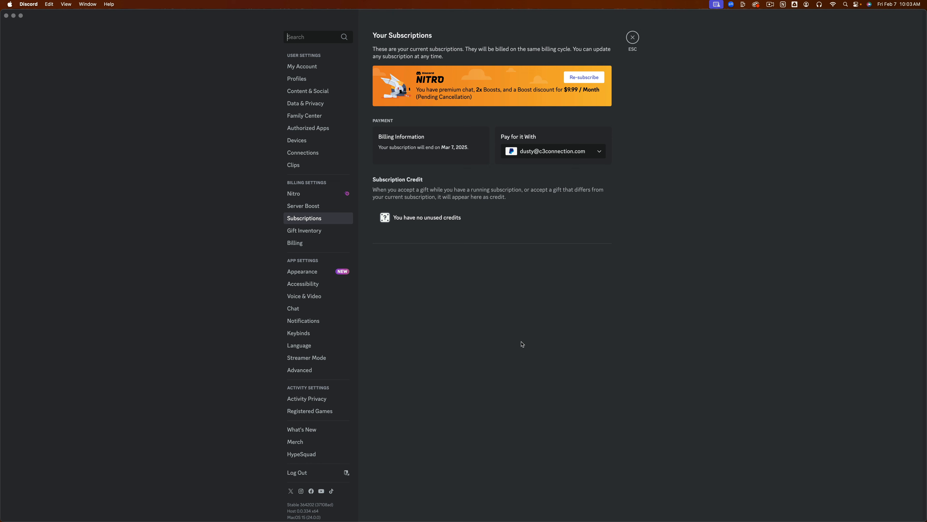
mouse_move(522, 344)
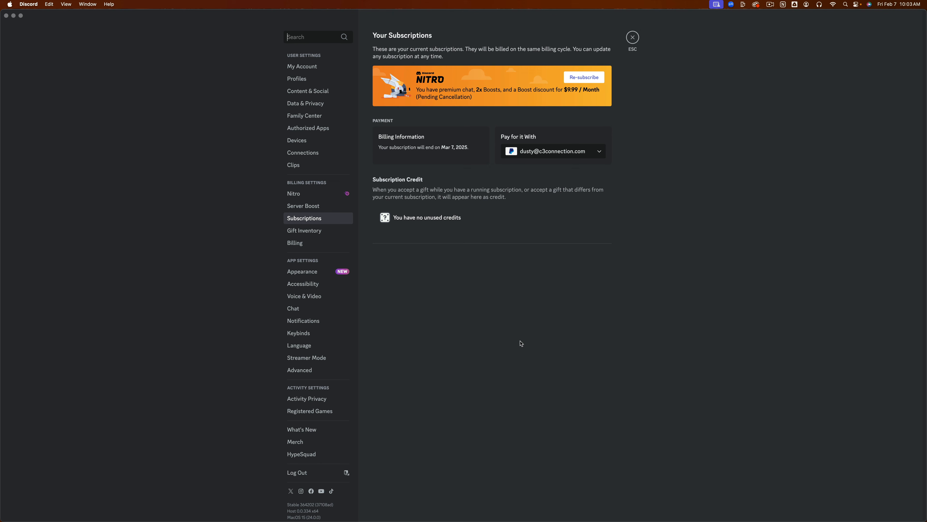